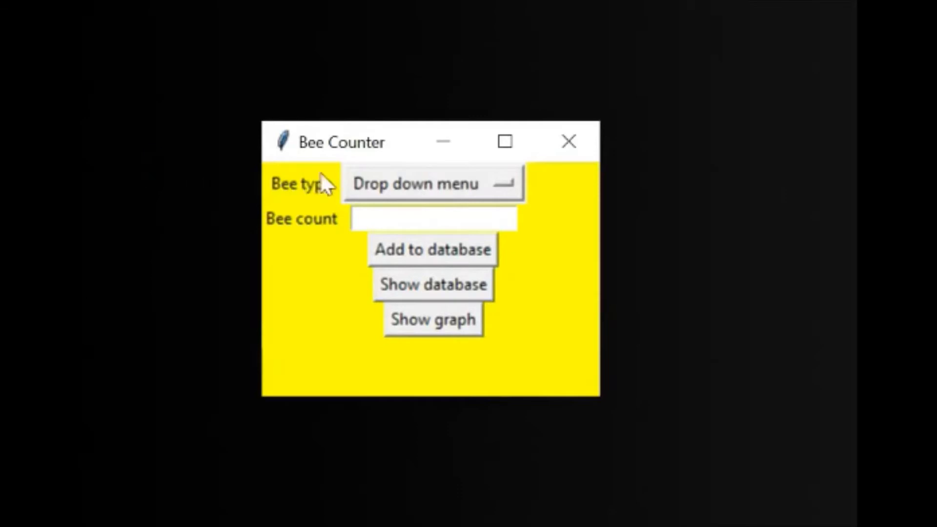
Launch Command Prompt from the Start menu and begin a 'pip ins' install command
left_click(433, 184)
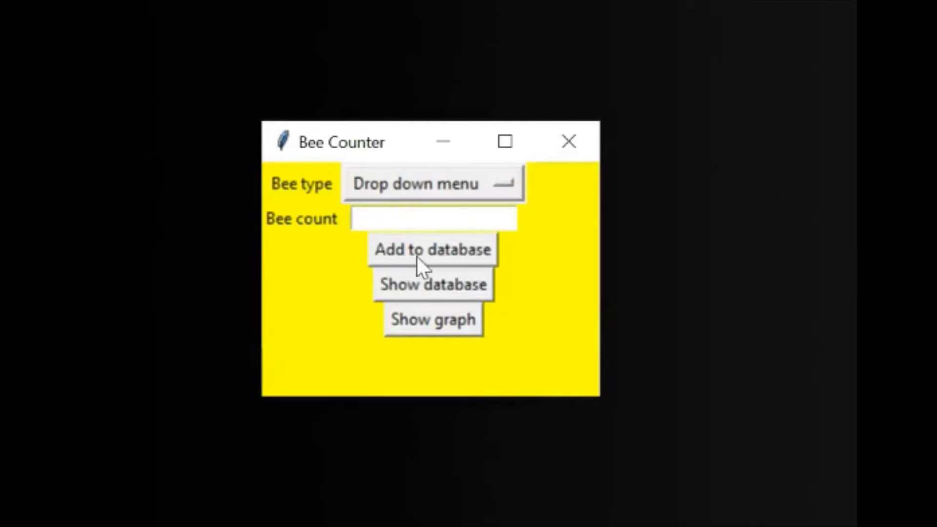
left_click(433, 218)
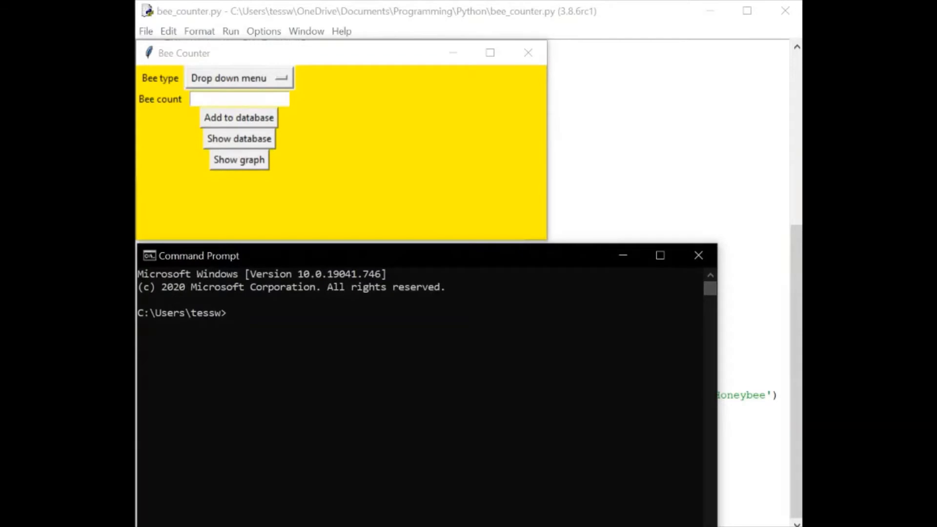
type("pip ins")
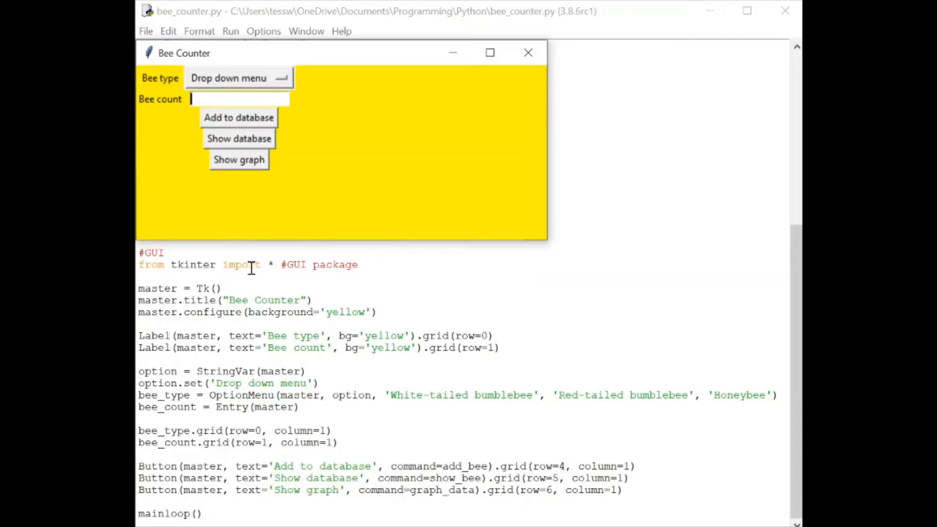
mouse_move(275, 263)
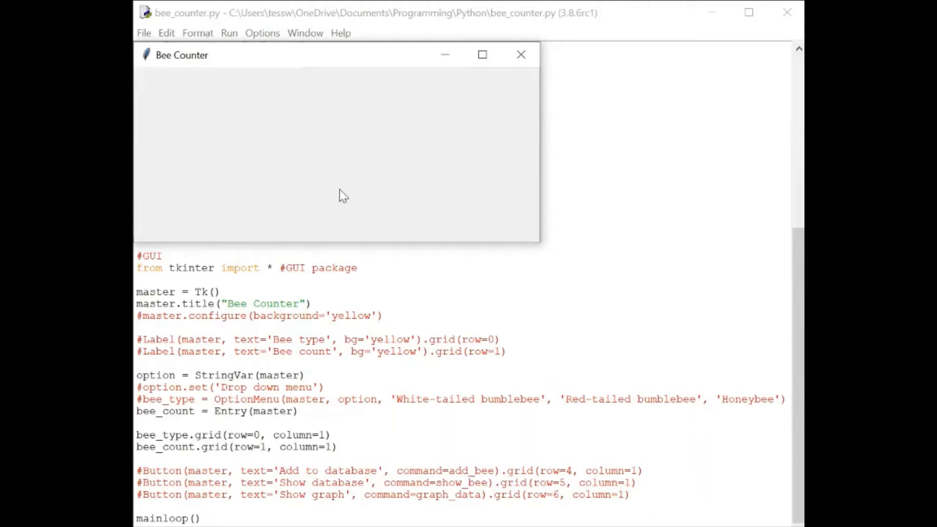
mouse_move(293, 149)
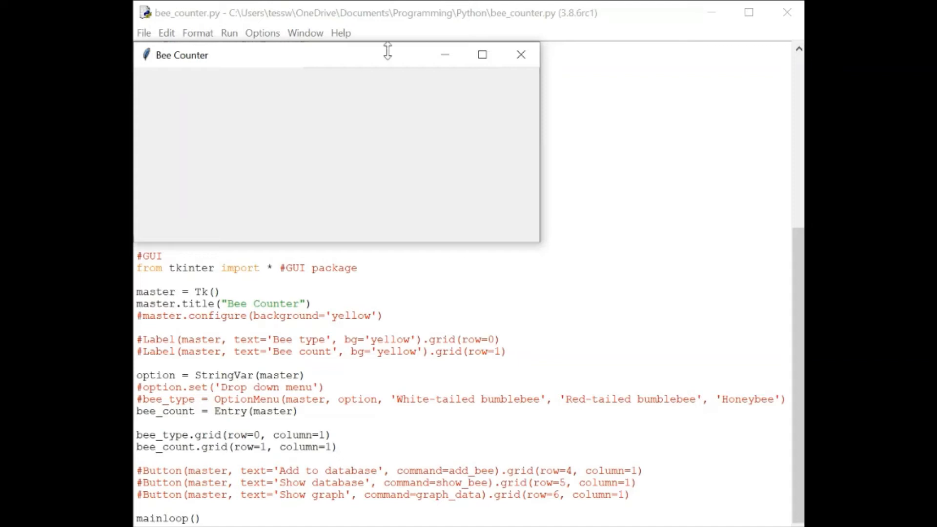
mouse_move(496, 147)
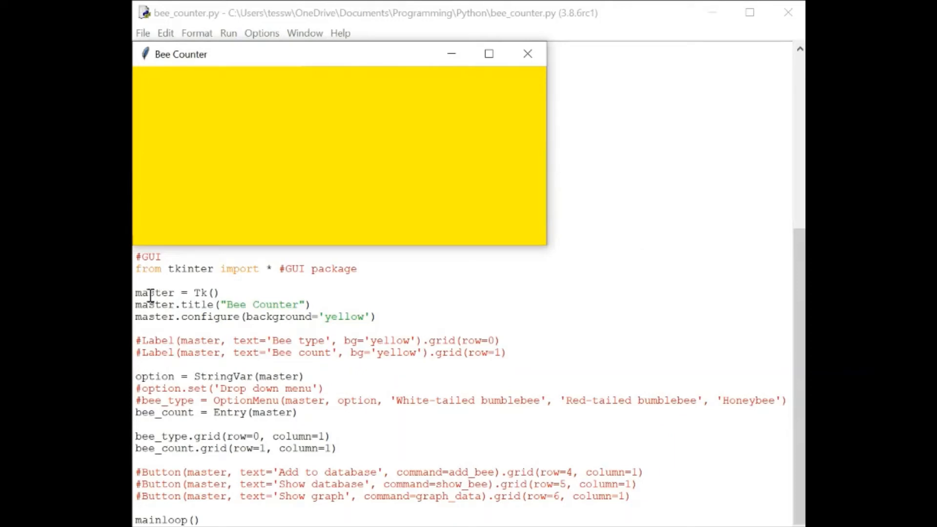
mouse_move(205, 306)
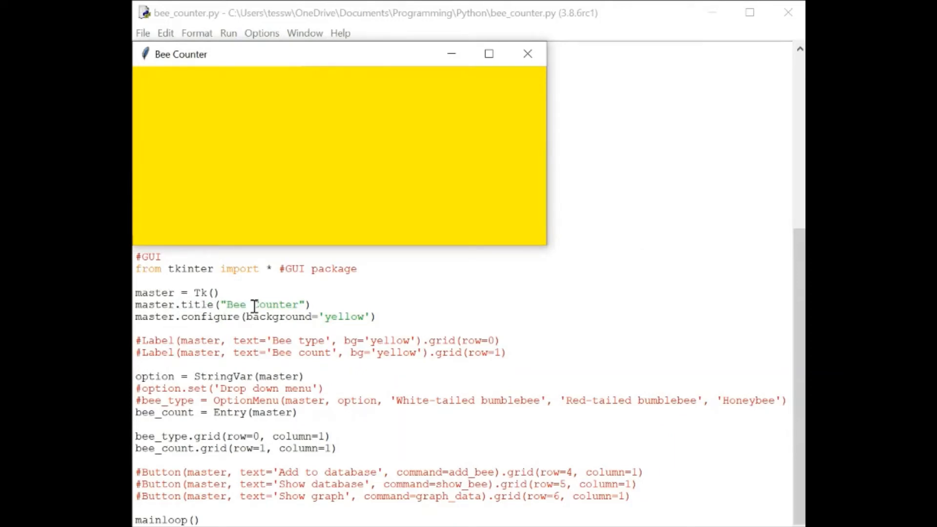
mouse_move(238, 140)
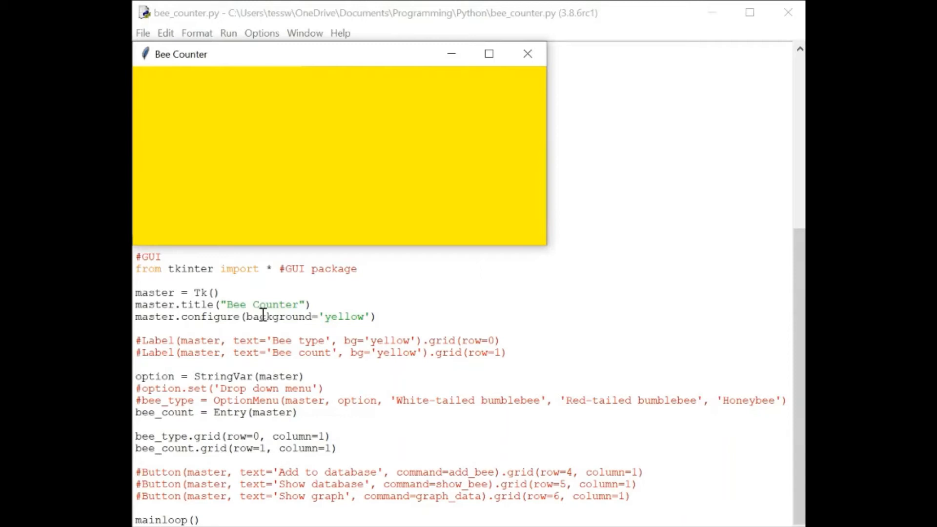
mouse_move(348, 165)
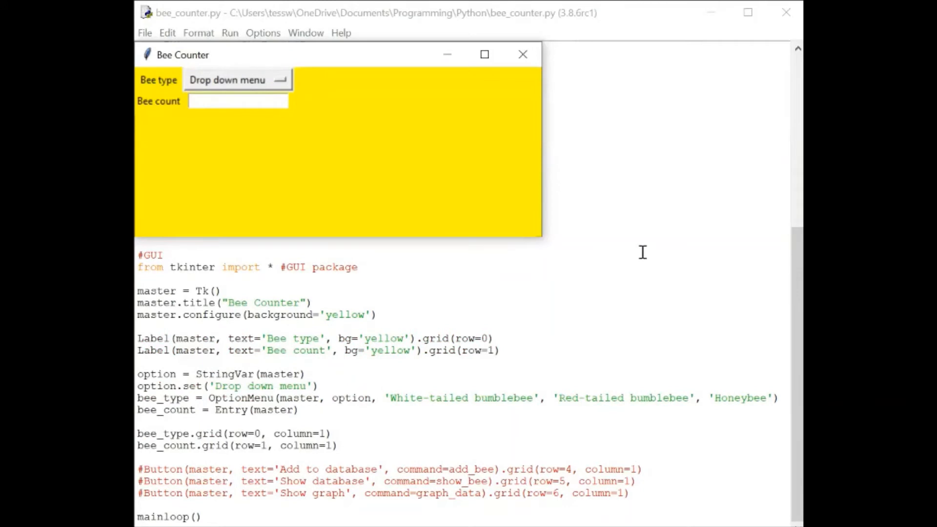
mouse_move(242, 78)
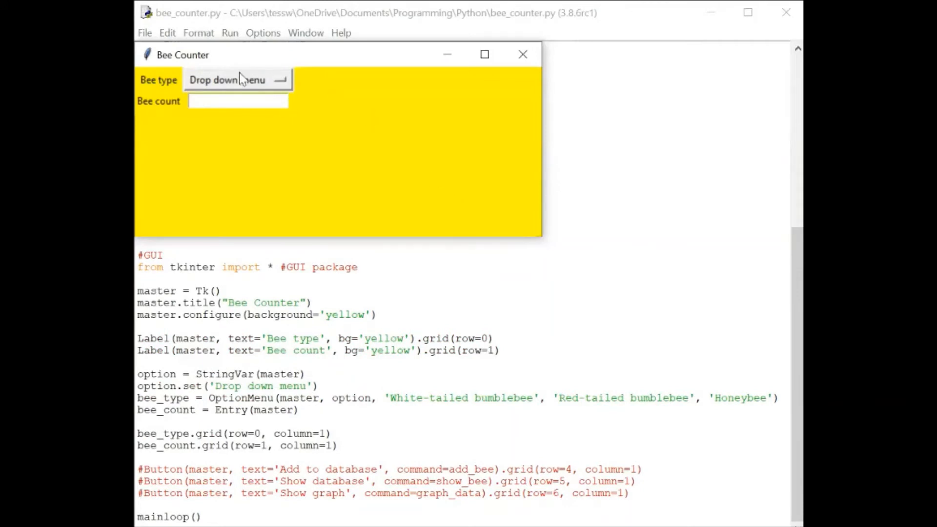
mouse_move(381, 224)
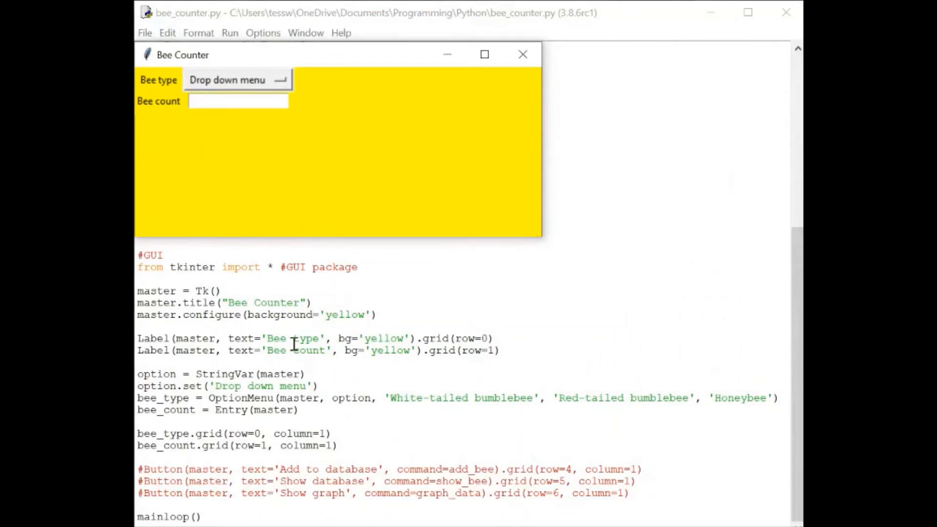
mouse_move(185, 87)
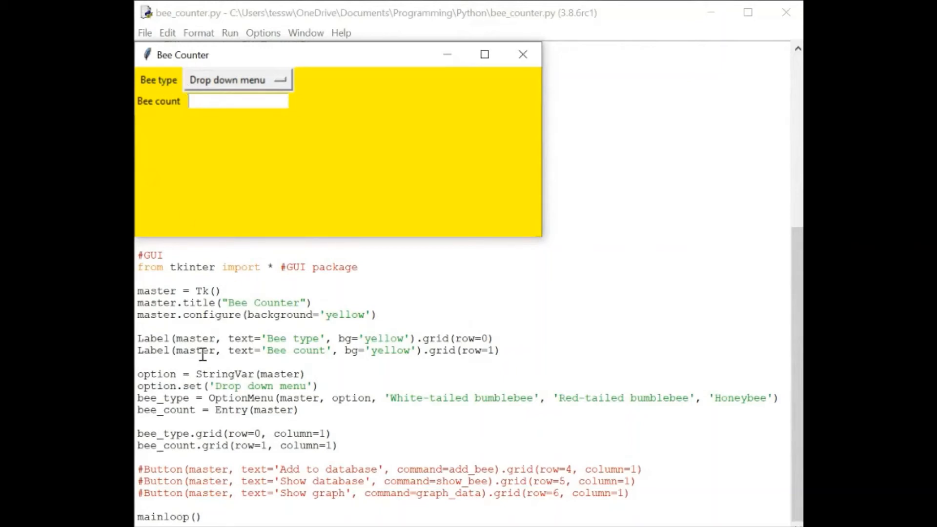
mouse_move(448, 343)
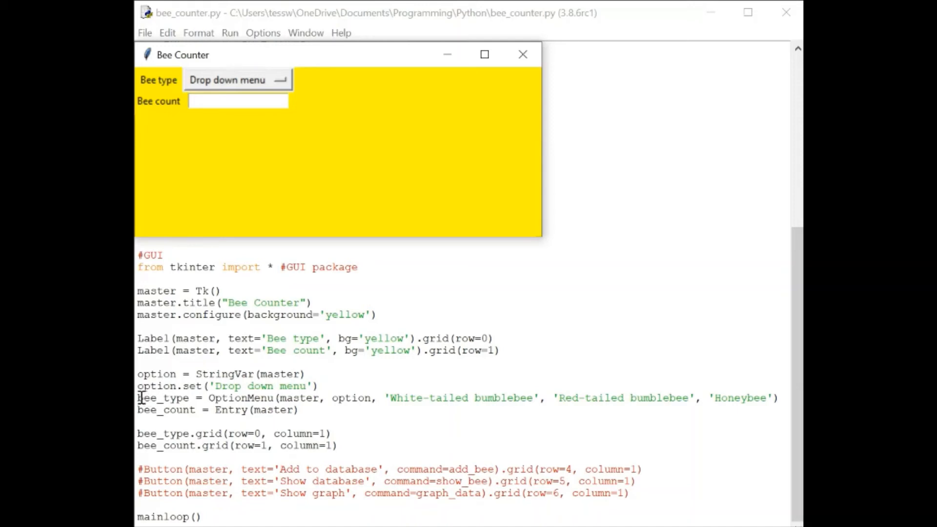
Run the script and show the drop-down listing White-tailed bumblebee, Red-tailed bumblebee and Honeybee, then close it
left_click(394, 398)
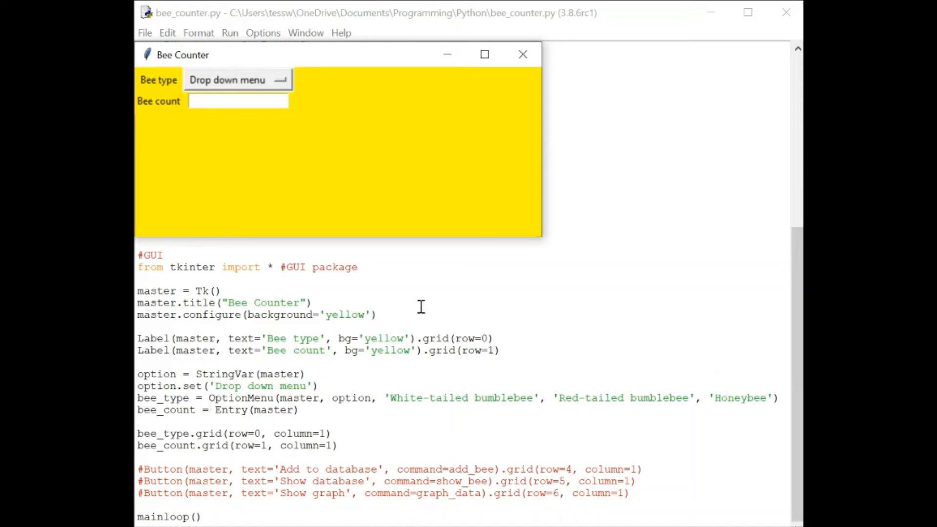
left_click(236, 79)
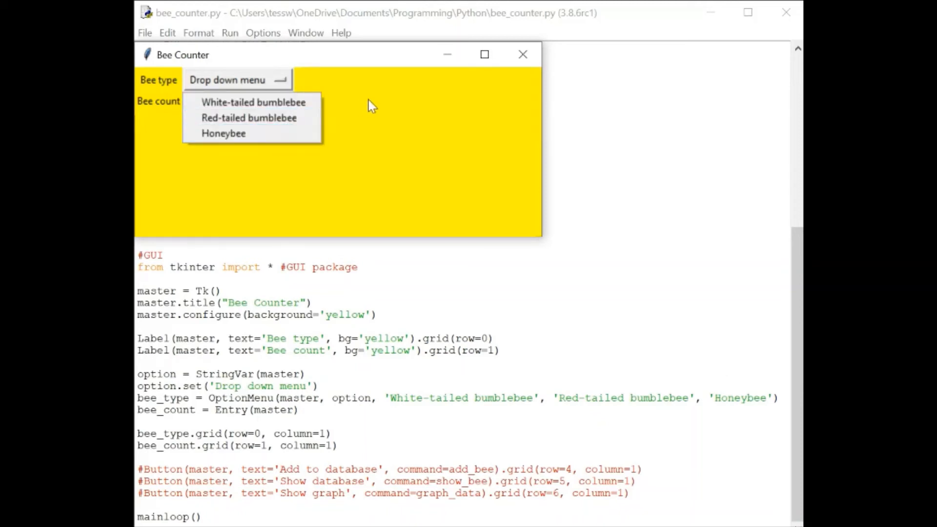
left_click(144, 425)
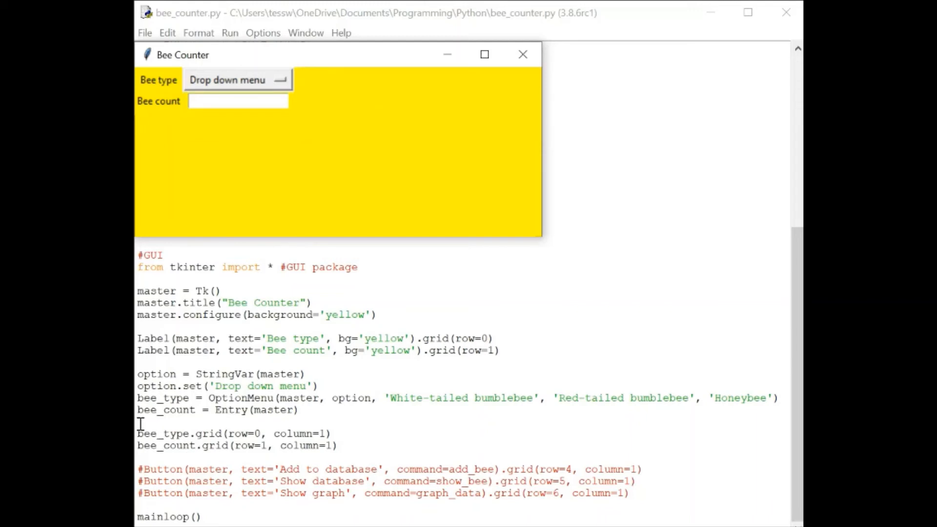
mouse_move(234, 165)
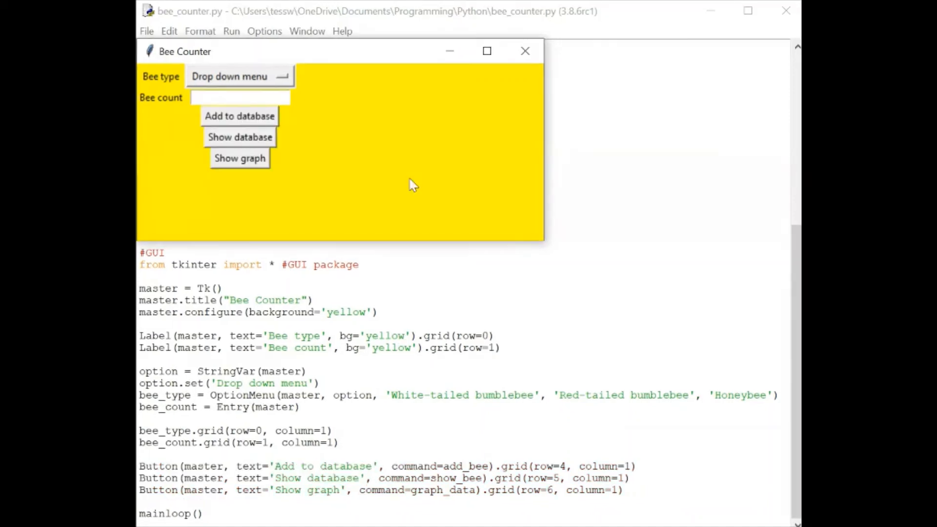
mouse_move(350, 229)
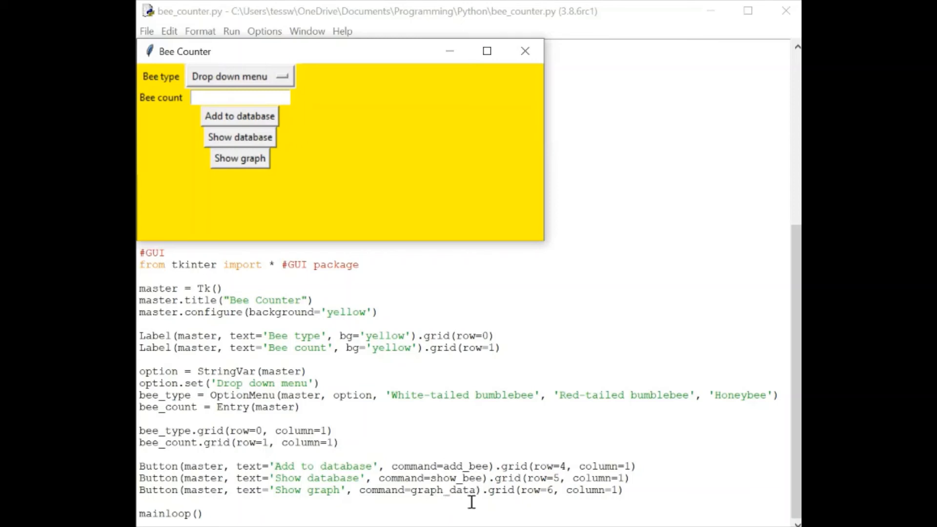
mouse_move(662, 233)
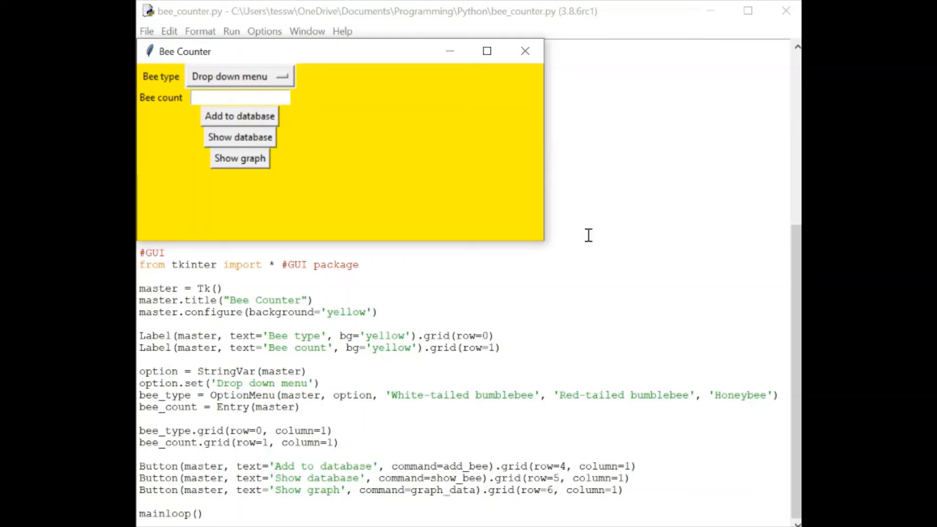
mouse_move(515, 372)
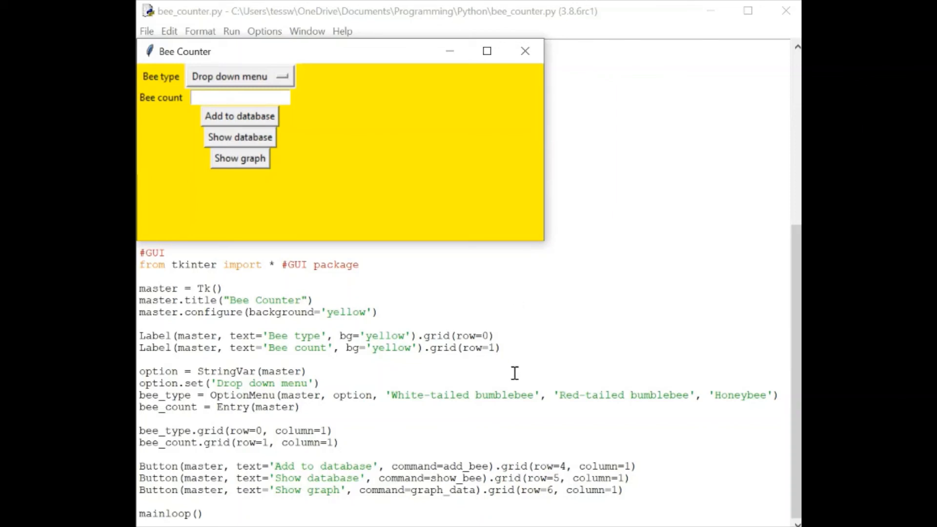